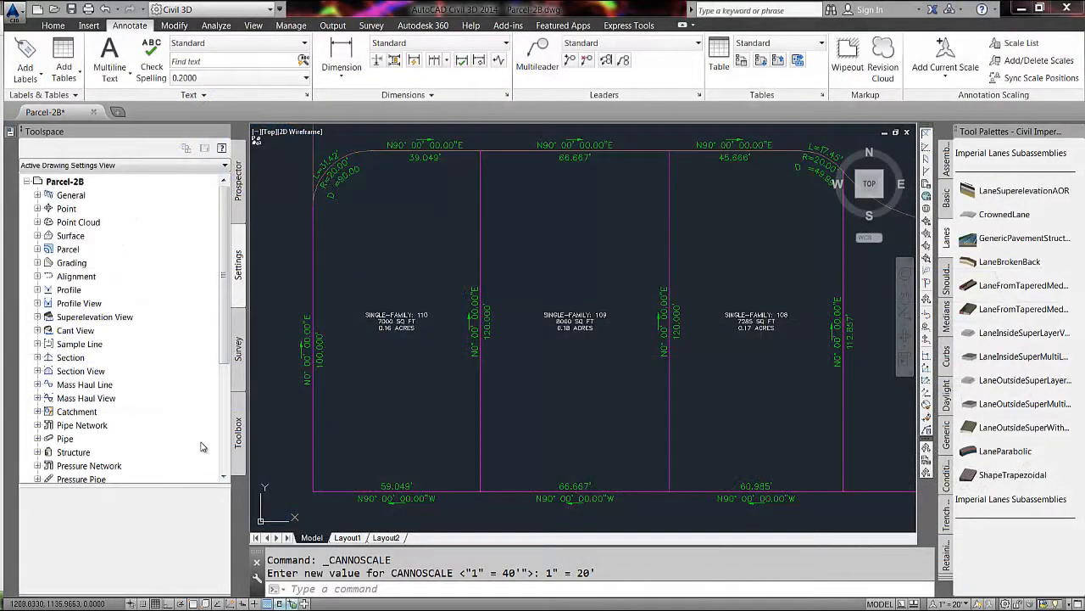
pyautogui.moveTo(373, 452)
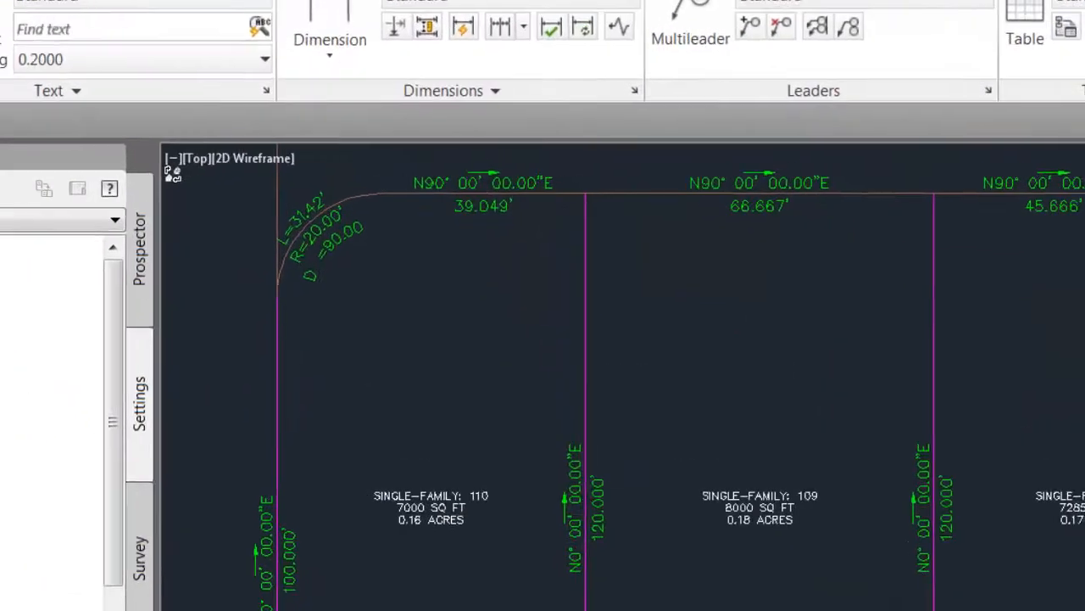
# Step: Zoom in on the N90° 00' 00.00"E / 66.667' label on lot 109's top line
pyautogui.scroll(3)
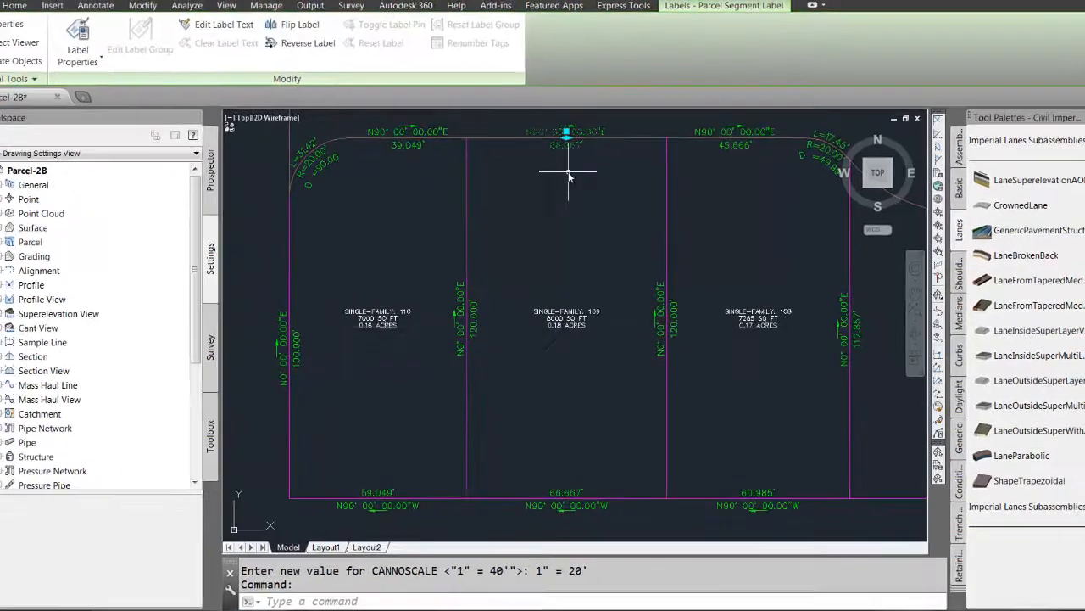
# Step: Edit the label's current style, reaching the composer's Bearing text component
pyautogui.rightClick(568, 173)
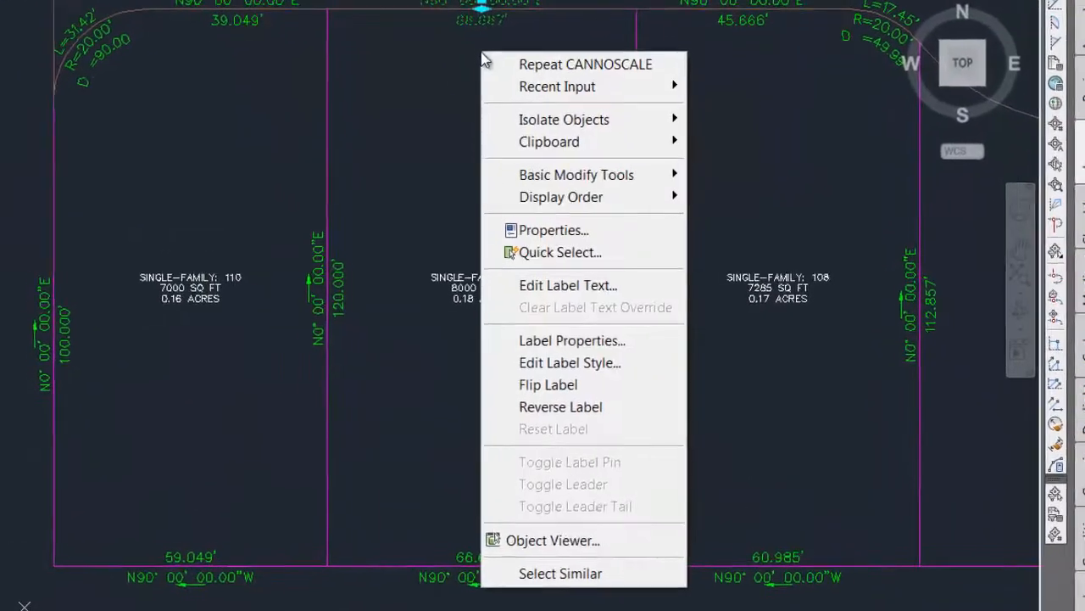
pyautogui.moveTo(562, 363)
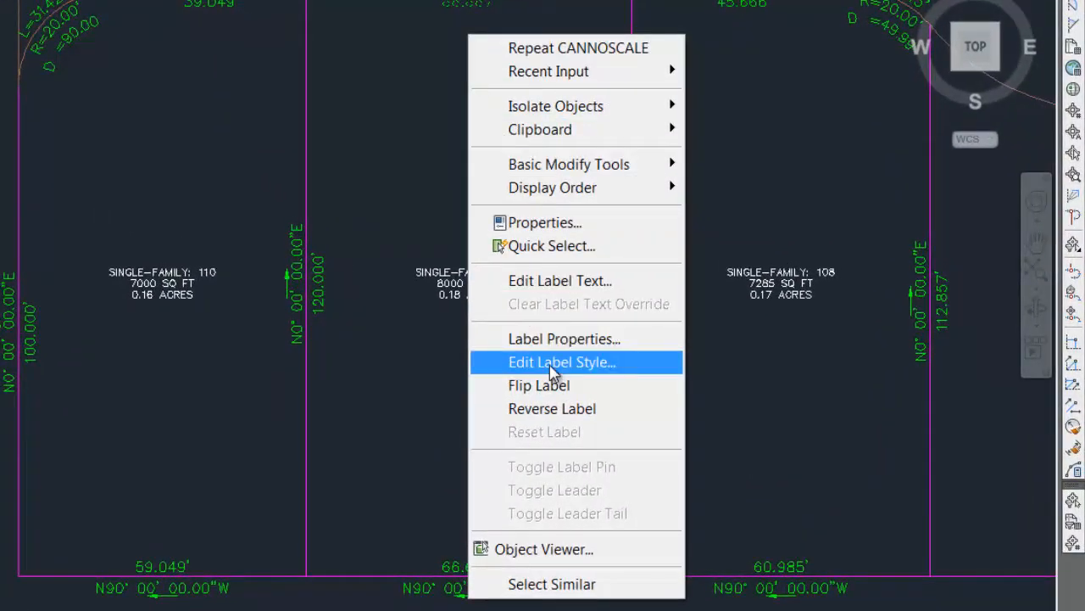
pyautogui.click(563, 363)
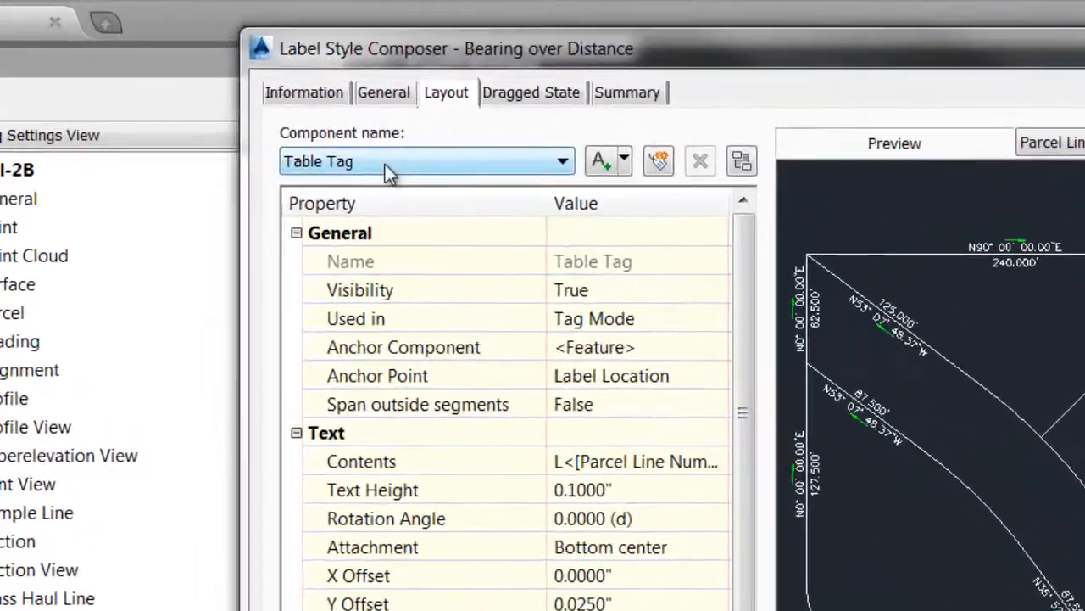
pyautogui.click(563, 161)
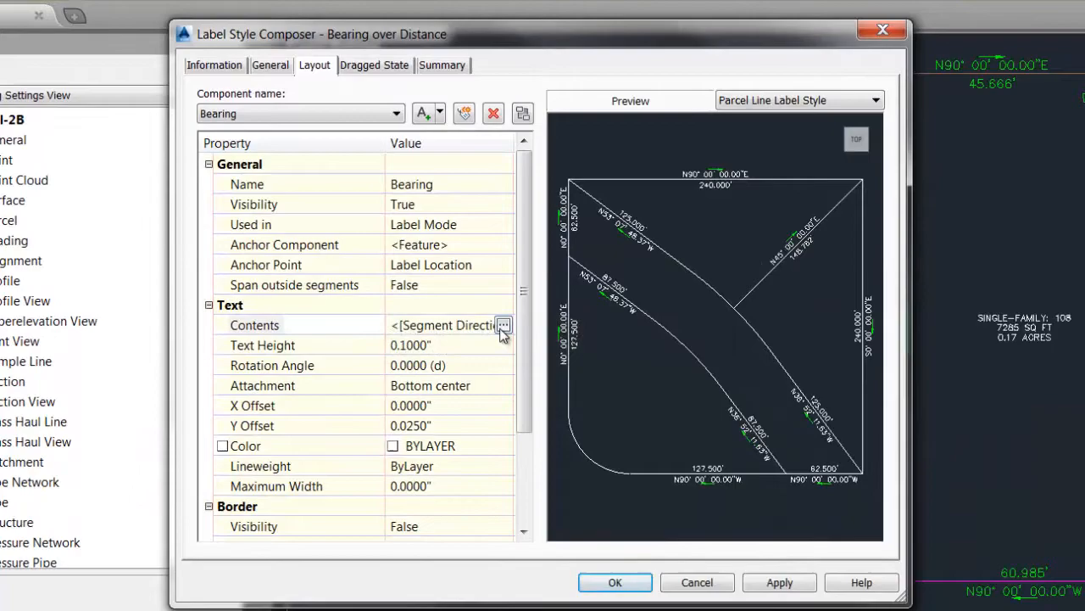
# Step: Set the Bearing contents' direction precision to 1 second and confirm the text
pyautogui.click(502, 325)
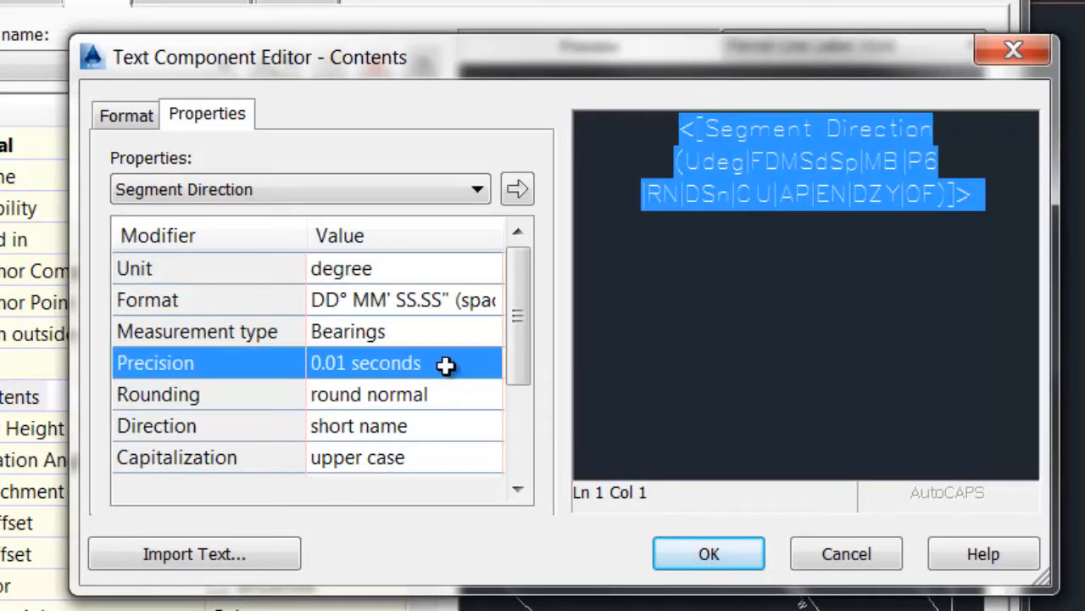
pyautogui.click(488, 363)
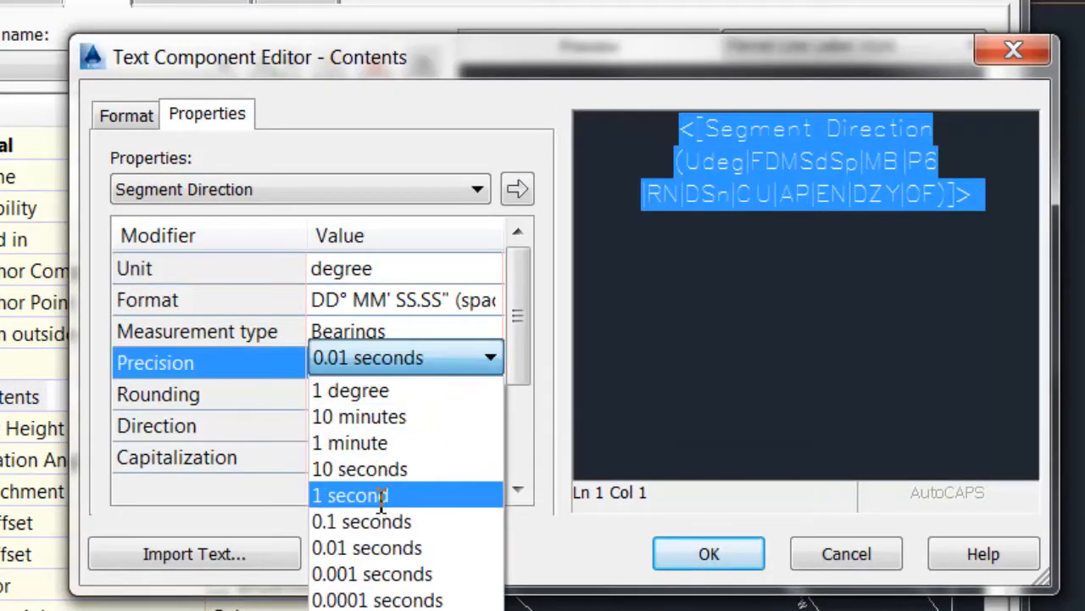
pyautogui.click(349, 495)
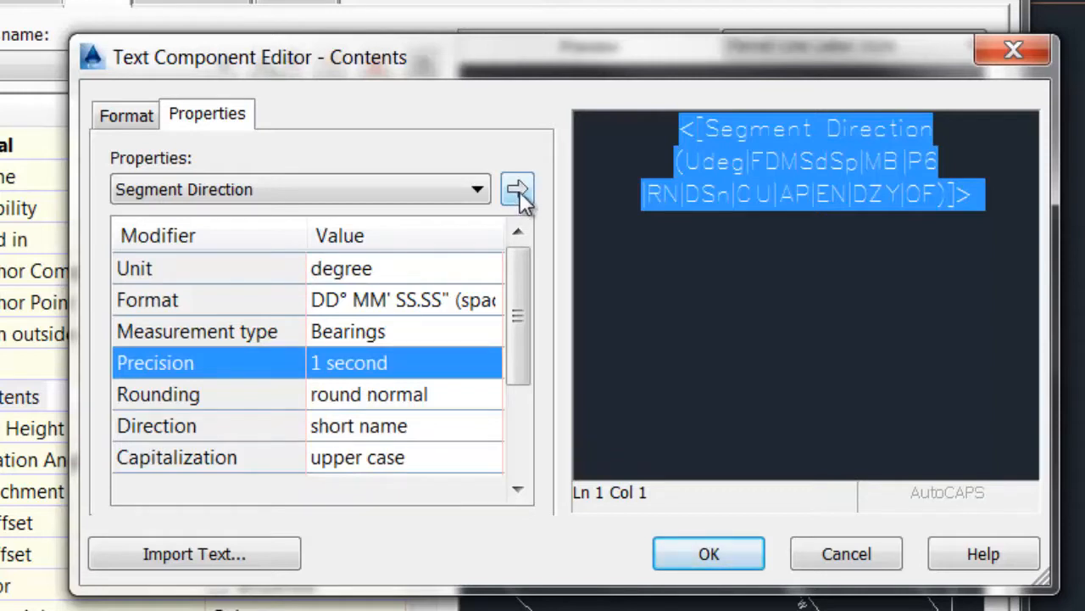
pyautogui.moveTo(373, 309)
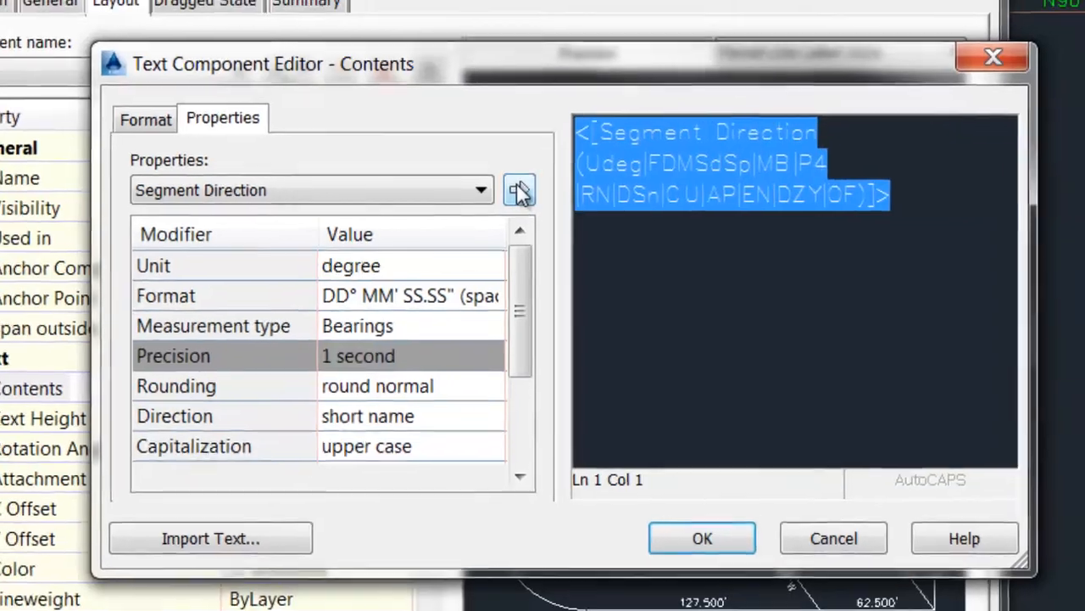
pyautogui.click(702, 538)
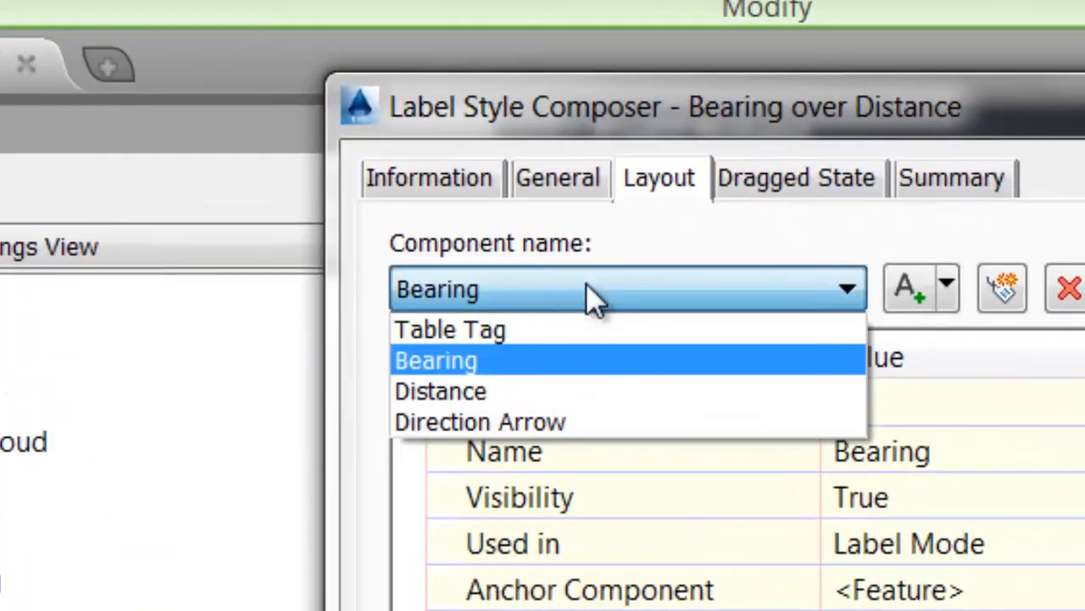
# Step: Set the Distance contents' length precision to 0.01 and apply it to the text
pyautogui.click(441, 390)
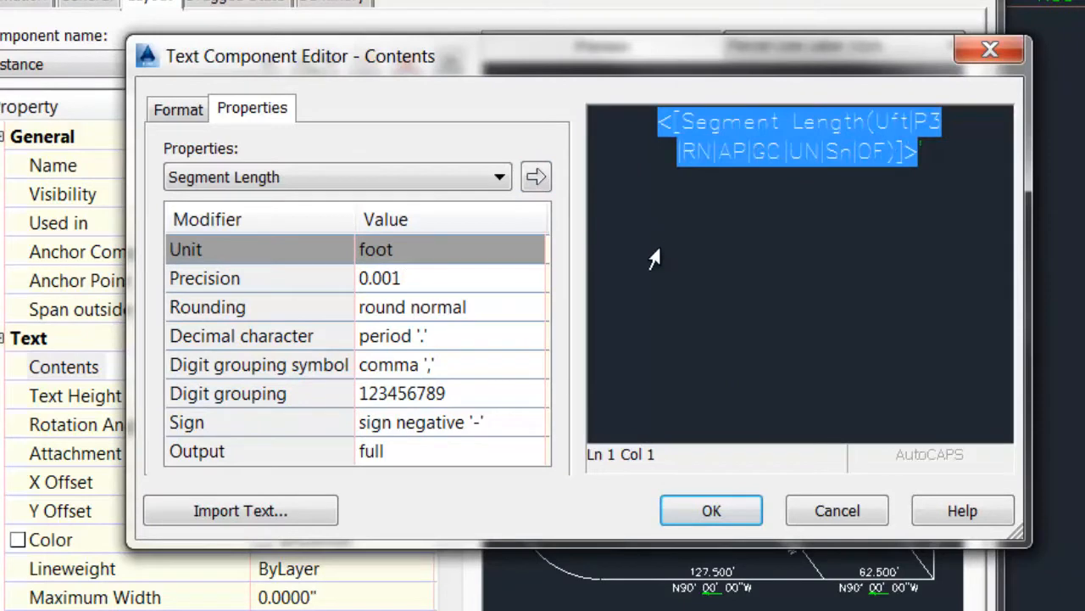
pyautogui.click(533, 271)
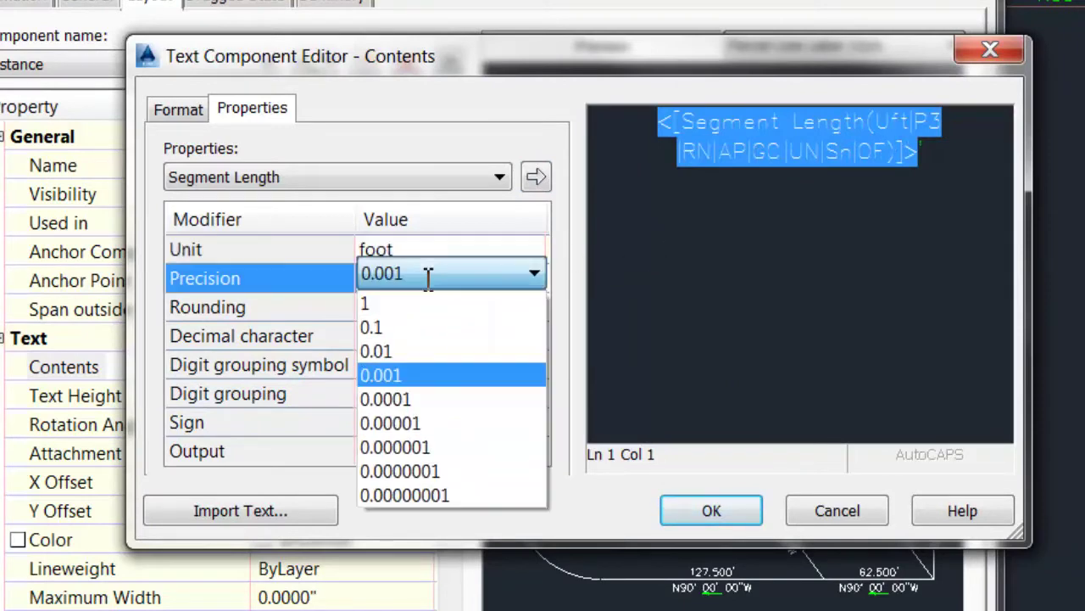
pyautogui.click(377, 350)
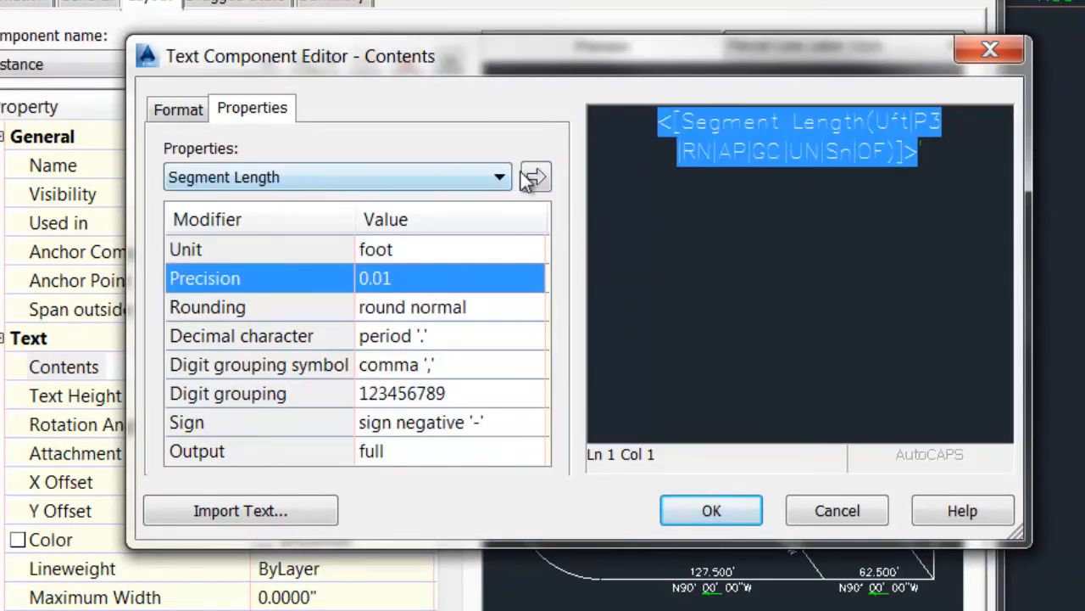
pyautogui.click(534, 177)
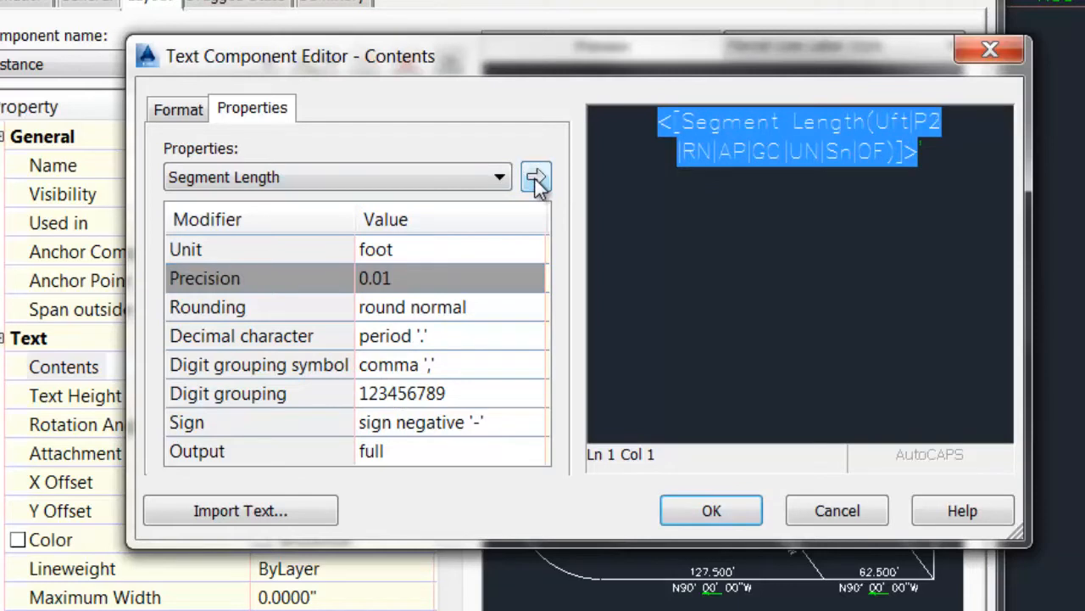
pyautogui.moveTo(937, 137)
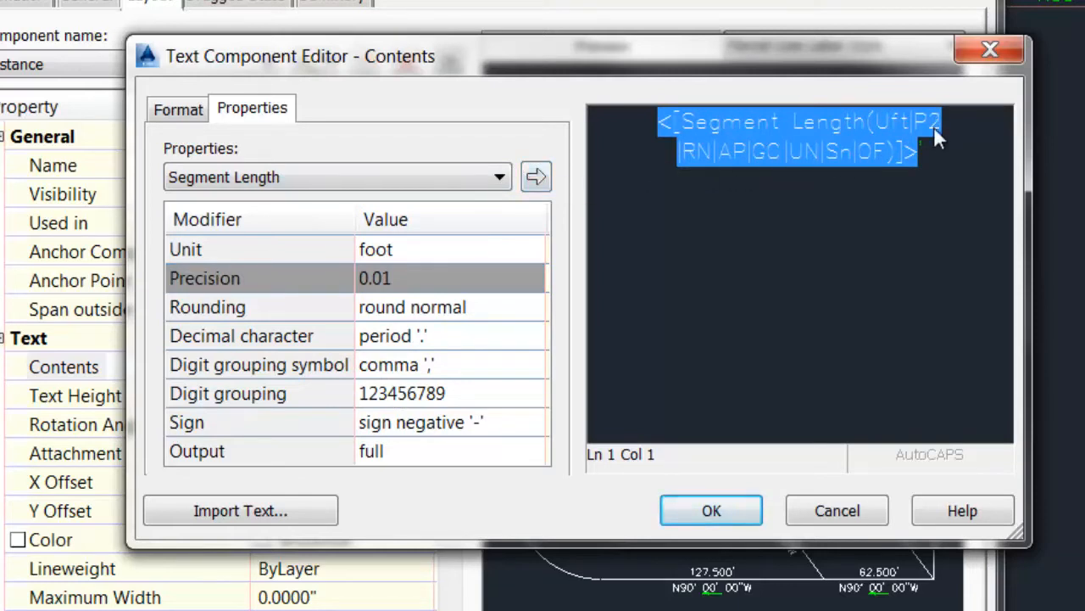
pyautogui.moveTo(710, 509)
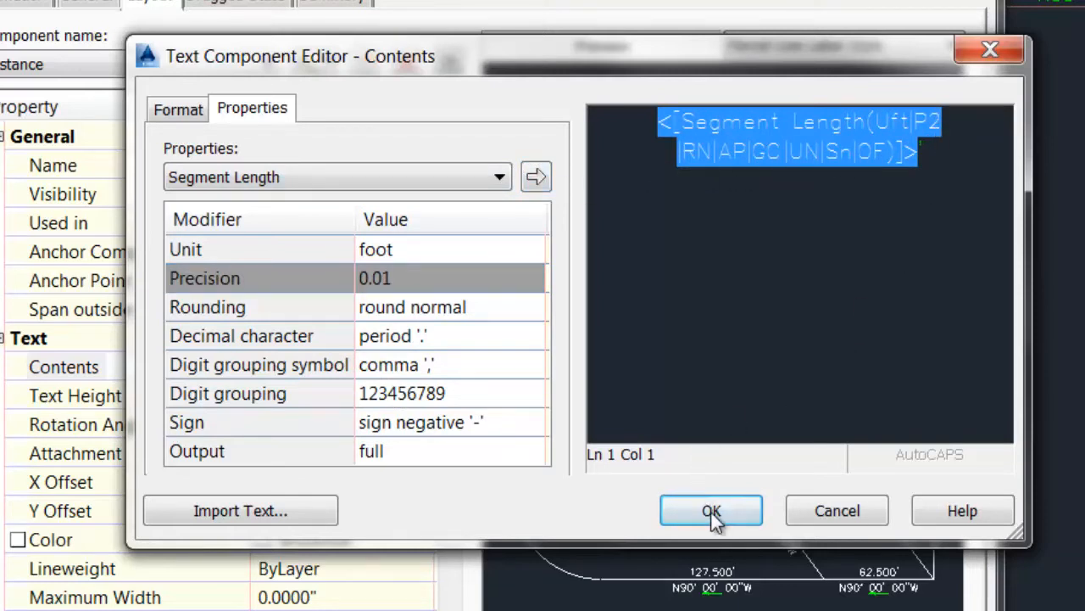
# Step: Confirm the distance text and save the Bearing over Distance style, closing the composer
pyautogui.click(711, 509)
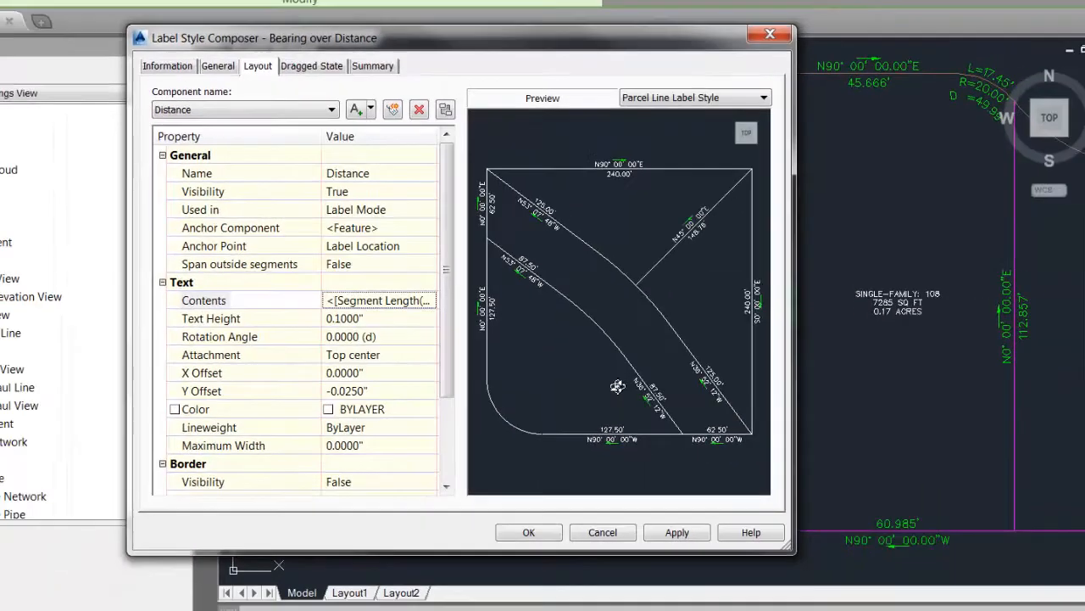
pyautogui.click(529, 532)
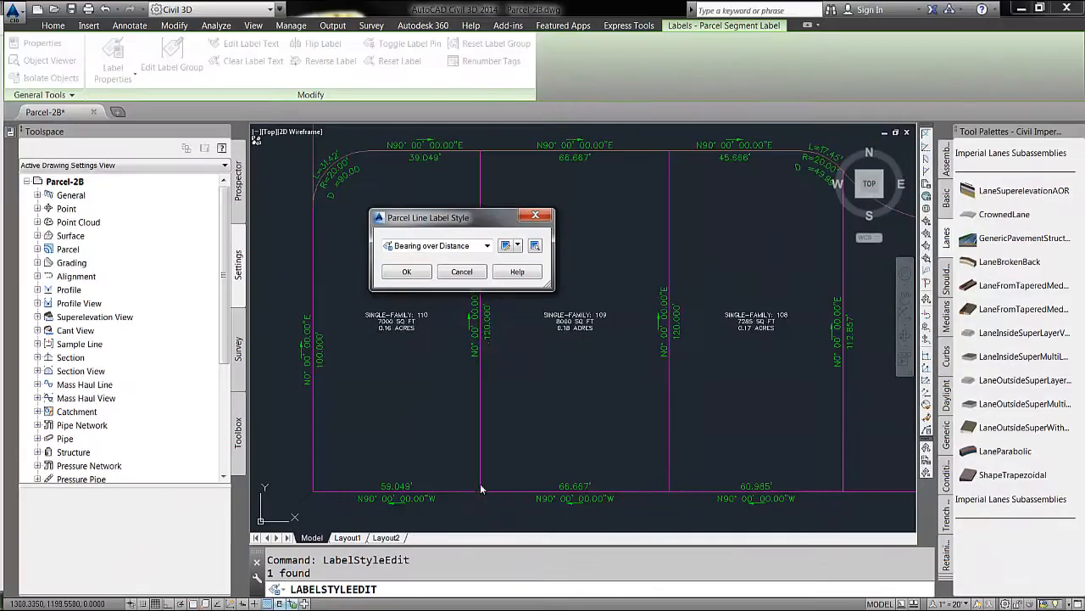